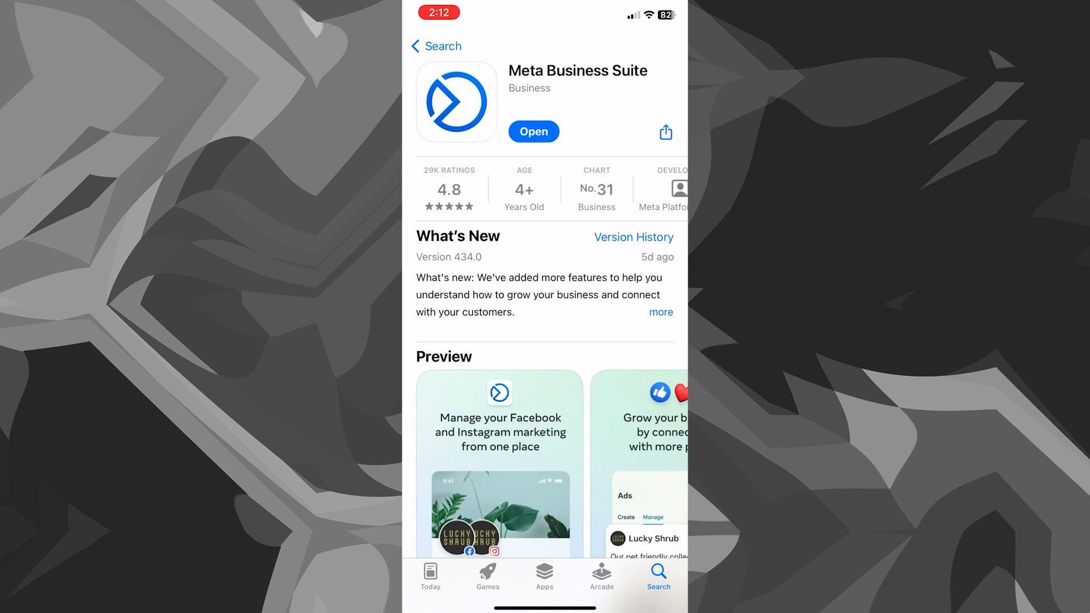
Step: Launch Meta Business Suite from its App Store listing
click(534, 132)
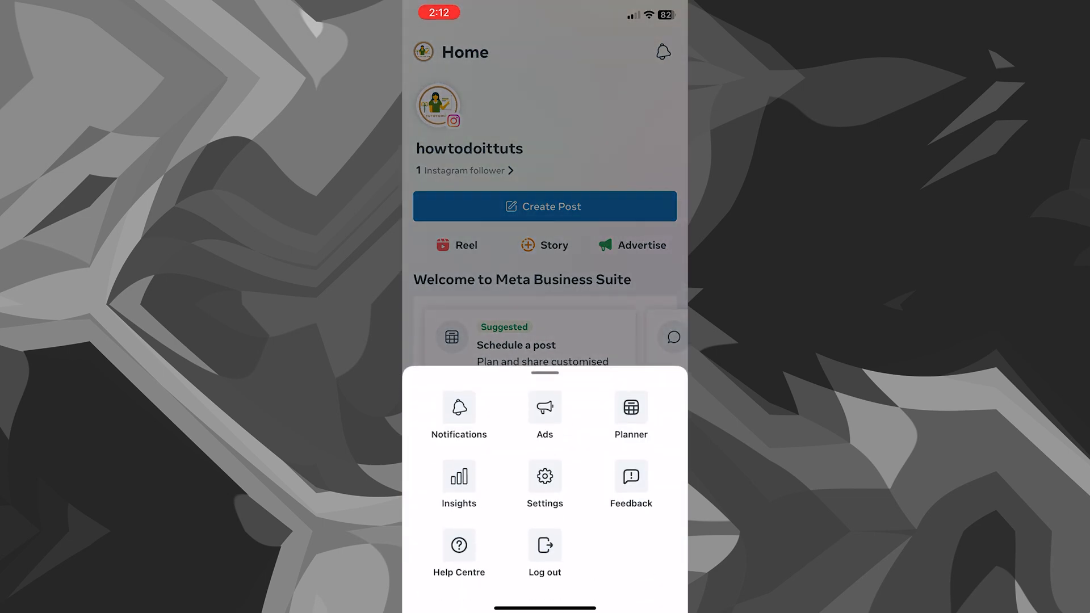
Step: Go to Settings and show the People with access to the simpleyhowto portfolio
click(545, 476)
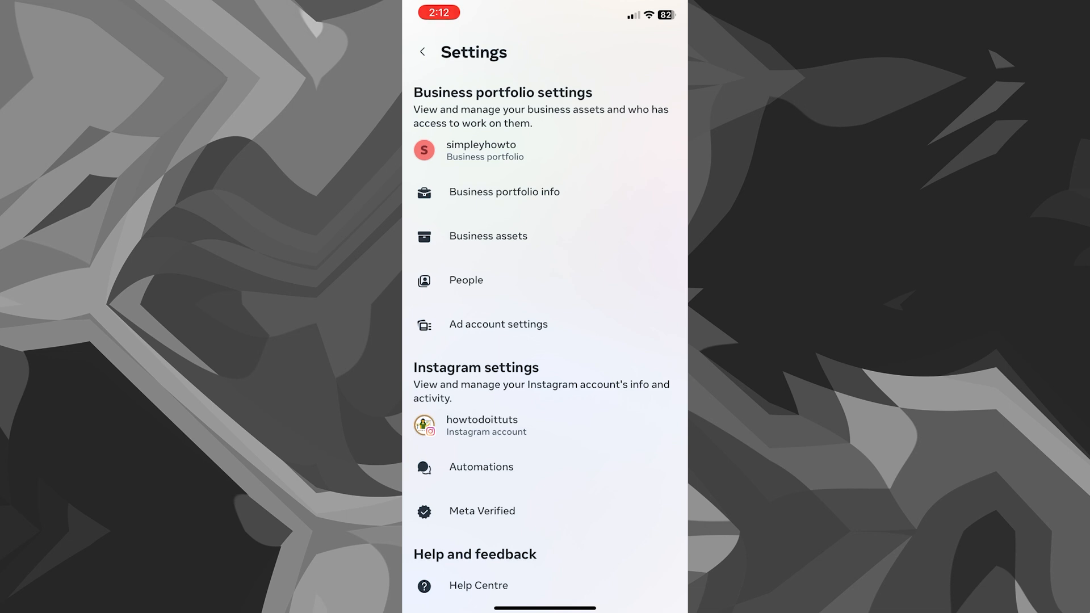
click(466, 279)
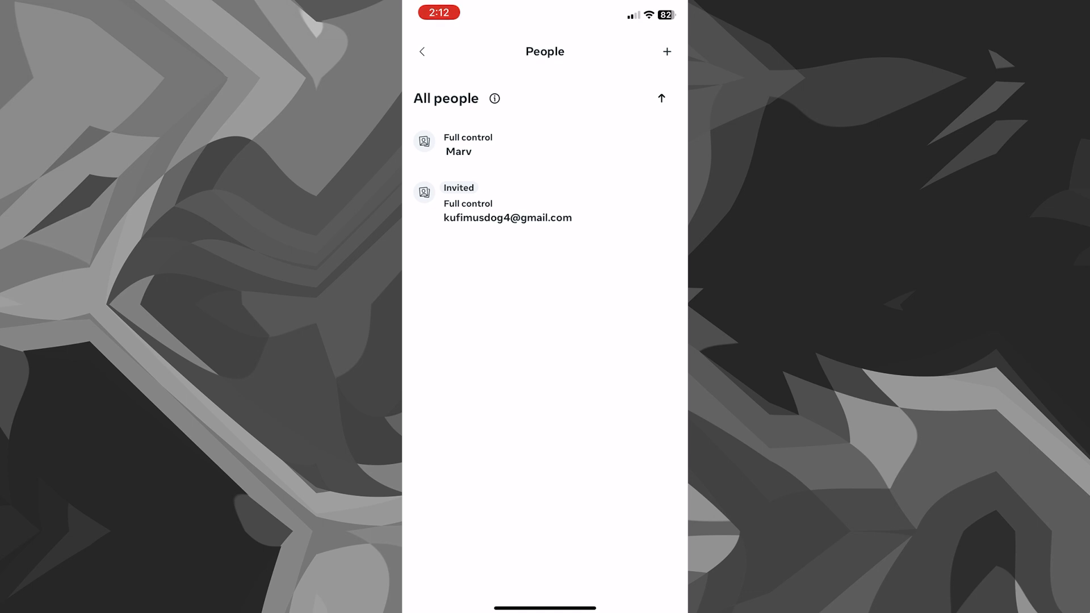
click(668, 53)
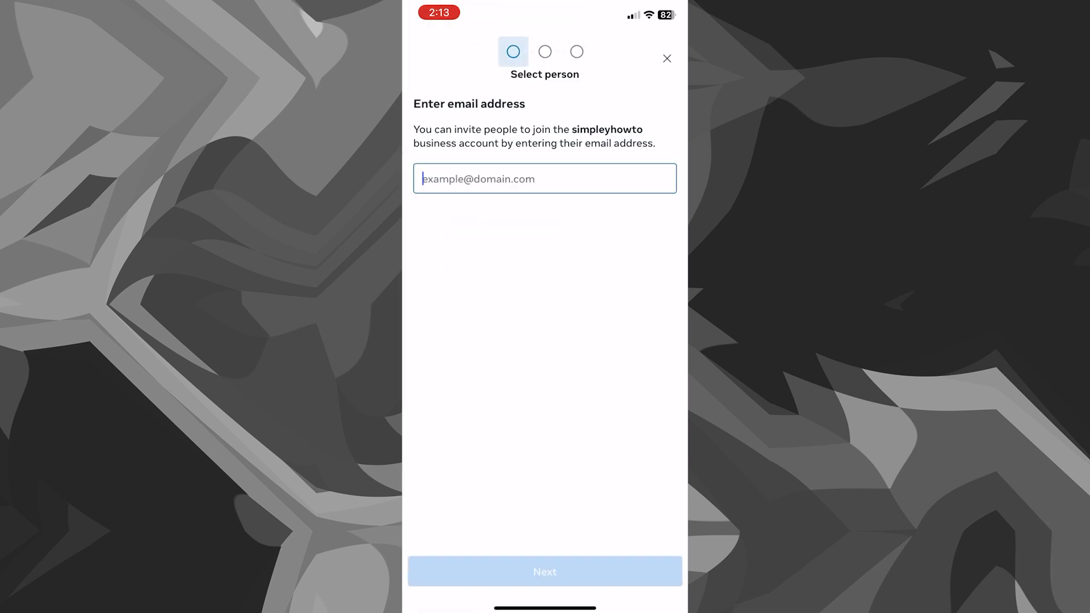
click(545, 180)
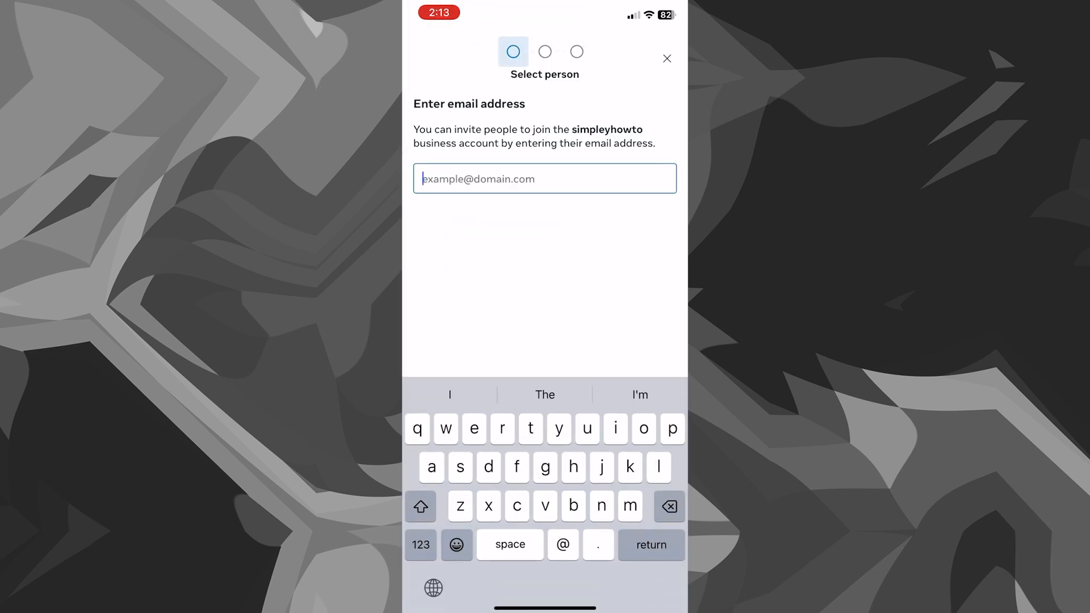
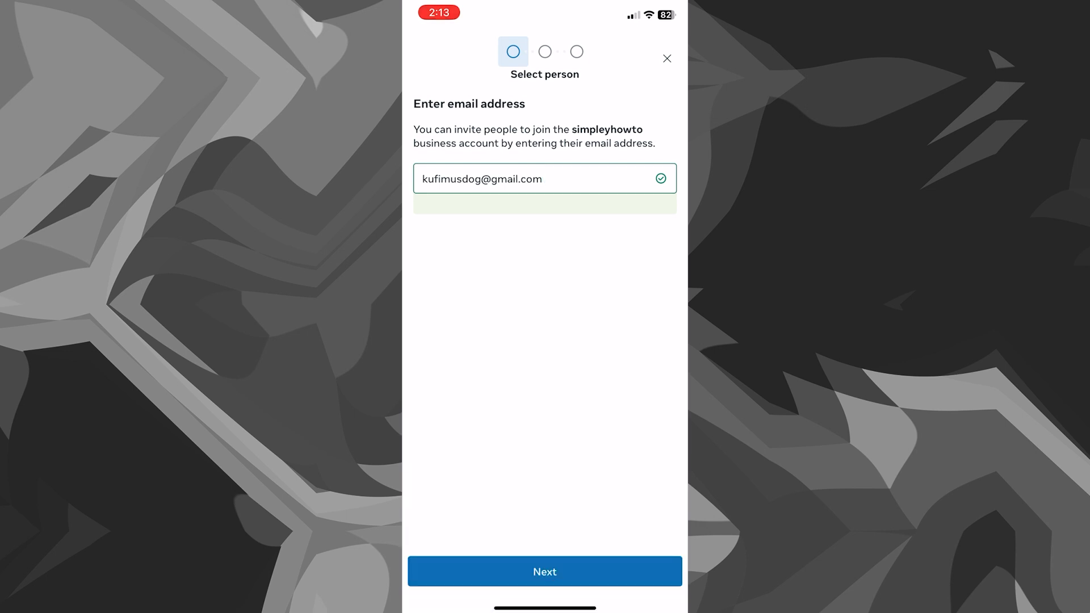
click(544, 571)
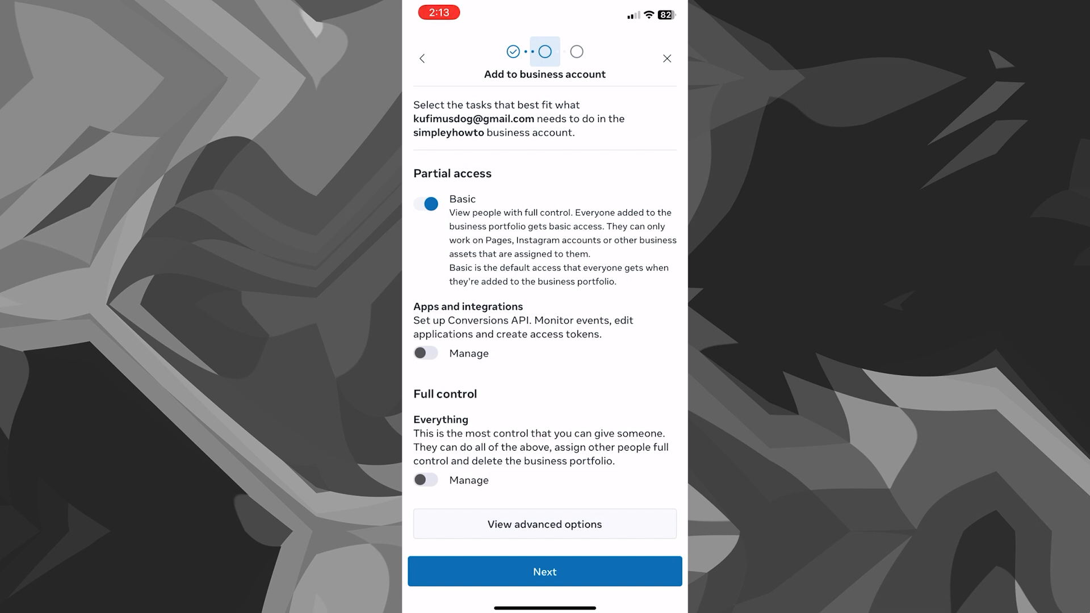
Step: Grant Apps and integrations Manage, full control and Finance Manage, then continue to review
click(426, 354)
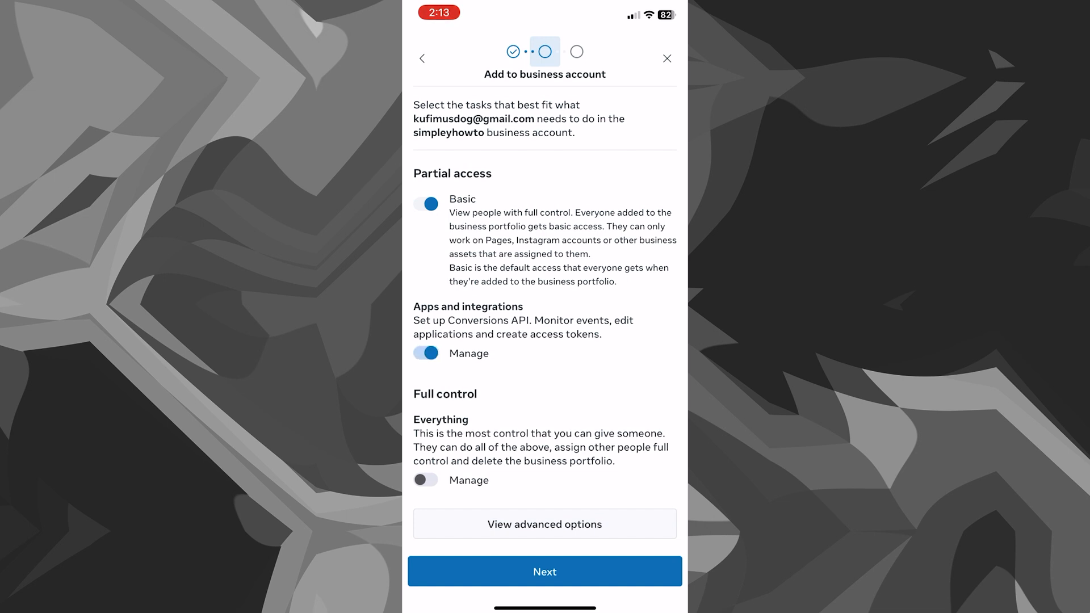
scroll(down, 3)
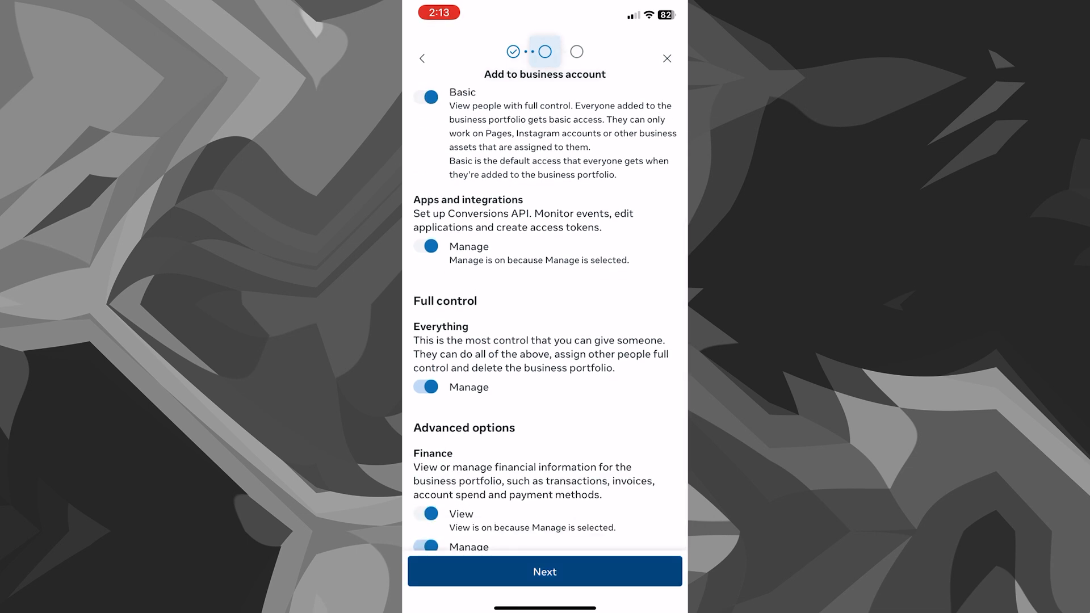
click(544, 571)
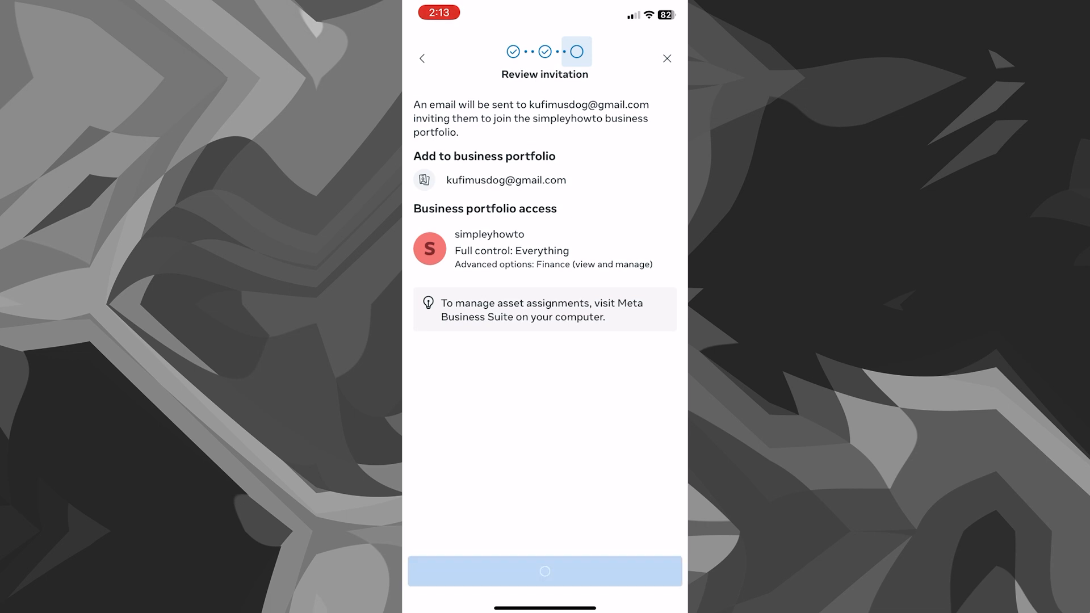
Step: Send the invitation request and dismiss the Invitation sent confirmation
click(545, 571)
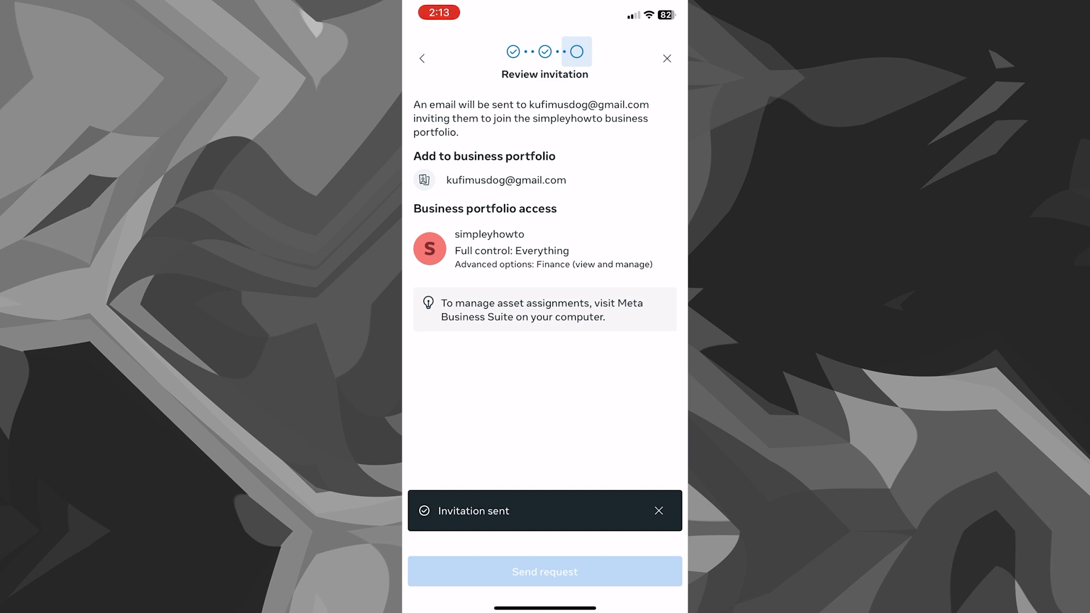
click(659, 511)
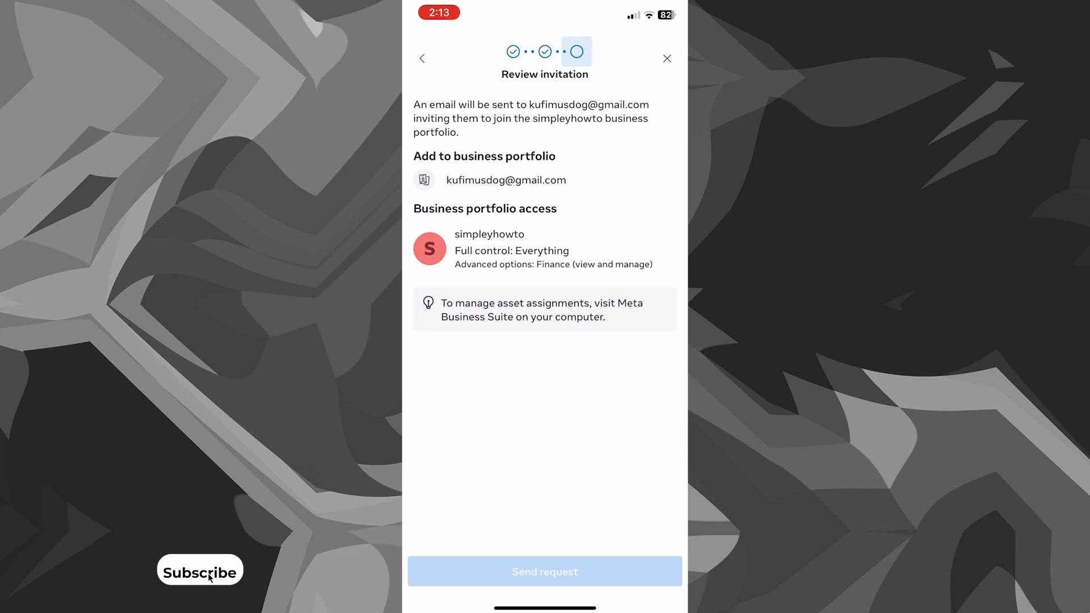
click(206, 572)
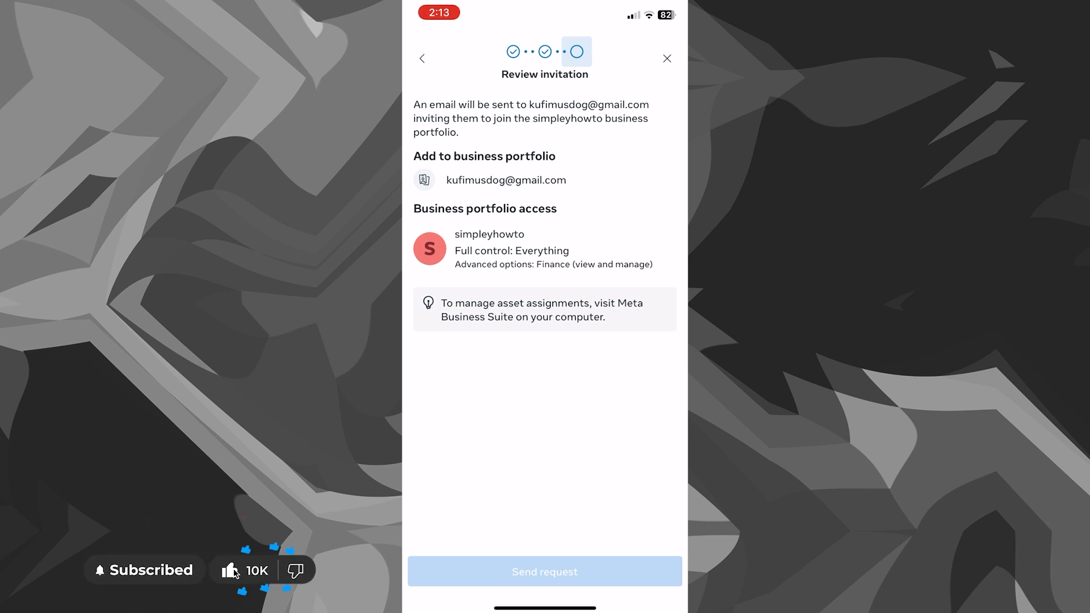